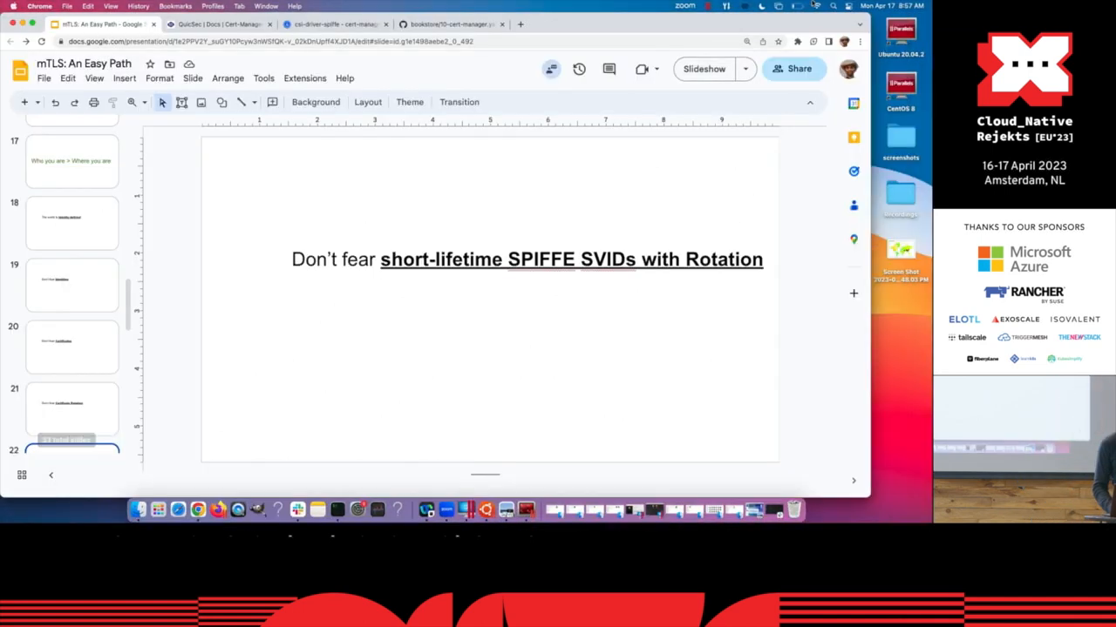
pyautogui.click(449, 24)
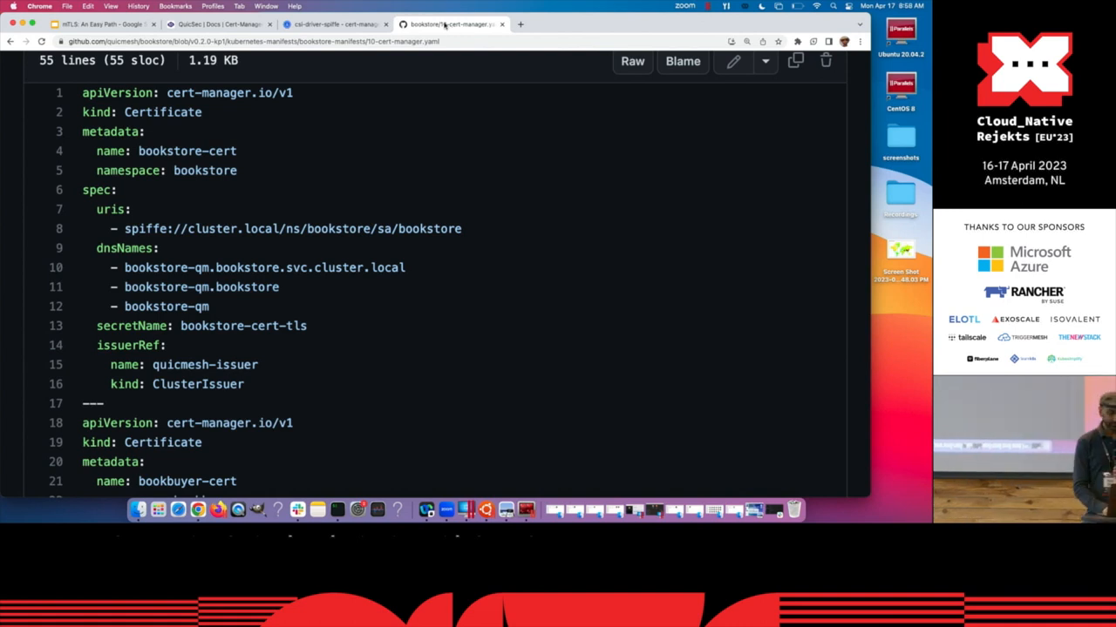
pyautogui.moveTo(394, 80)
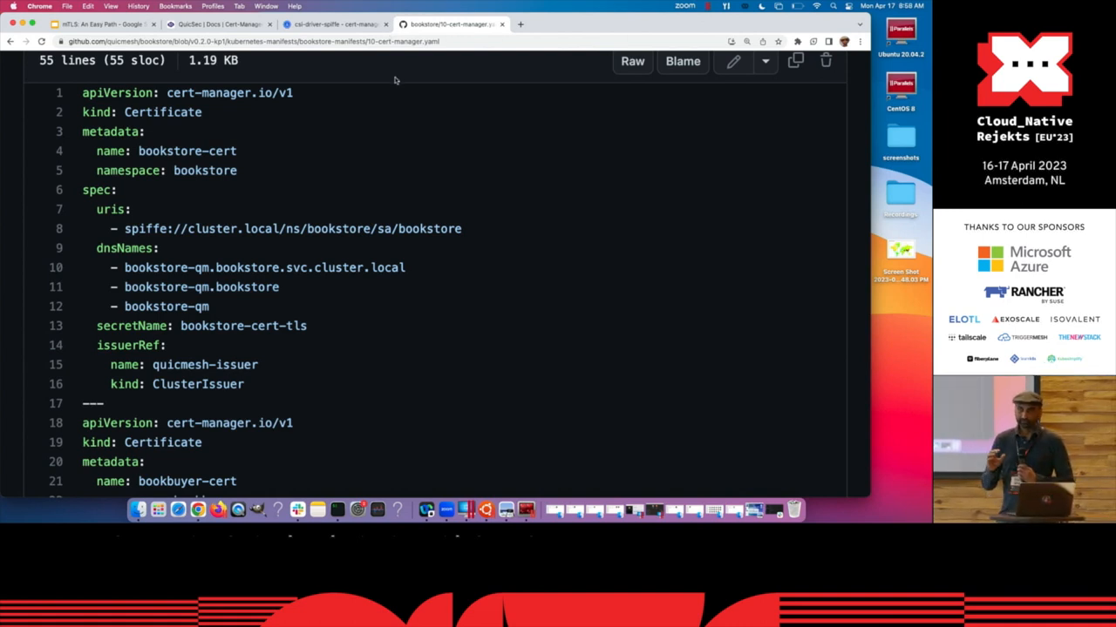